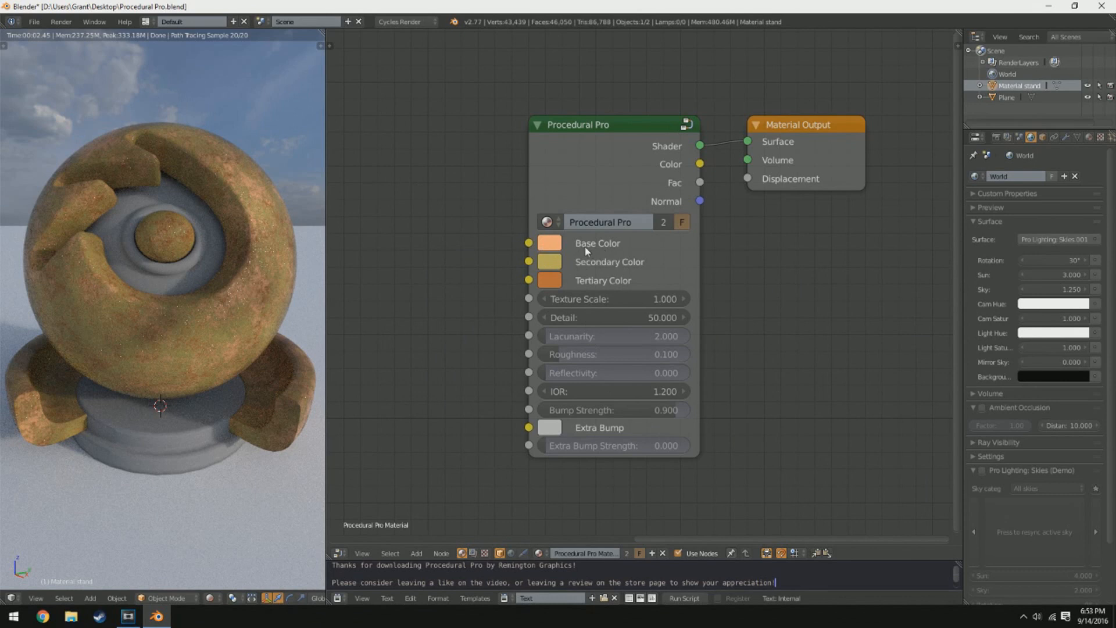
mouse_move(573, 289)
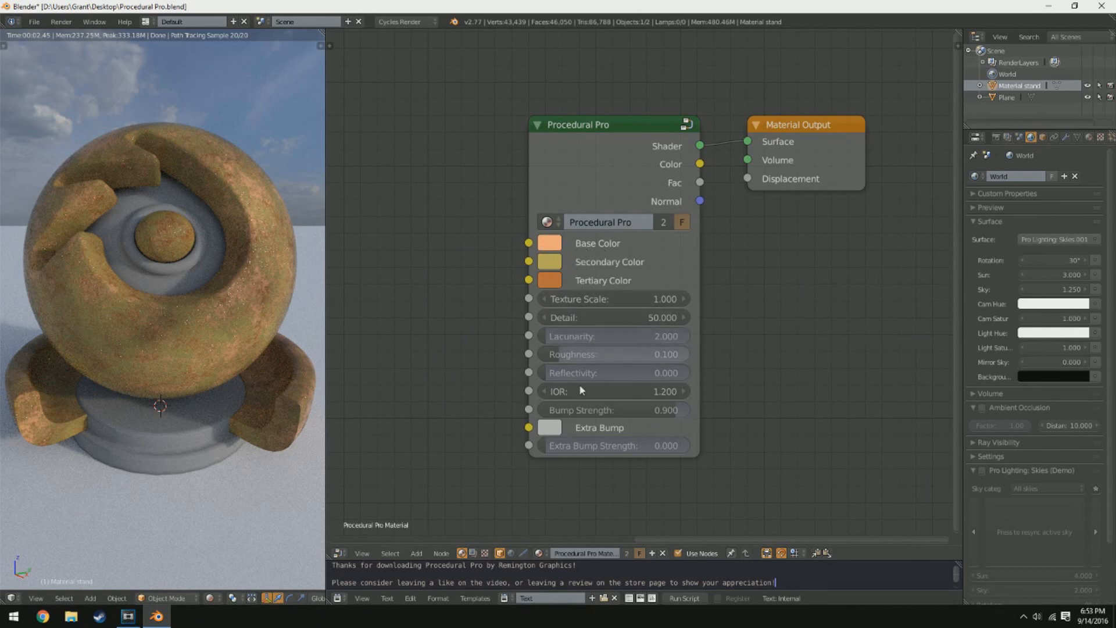
mouse_move(681, 268)
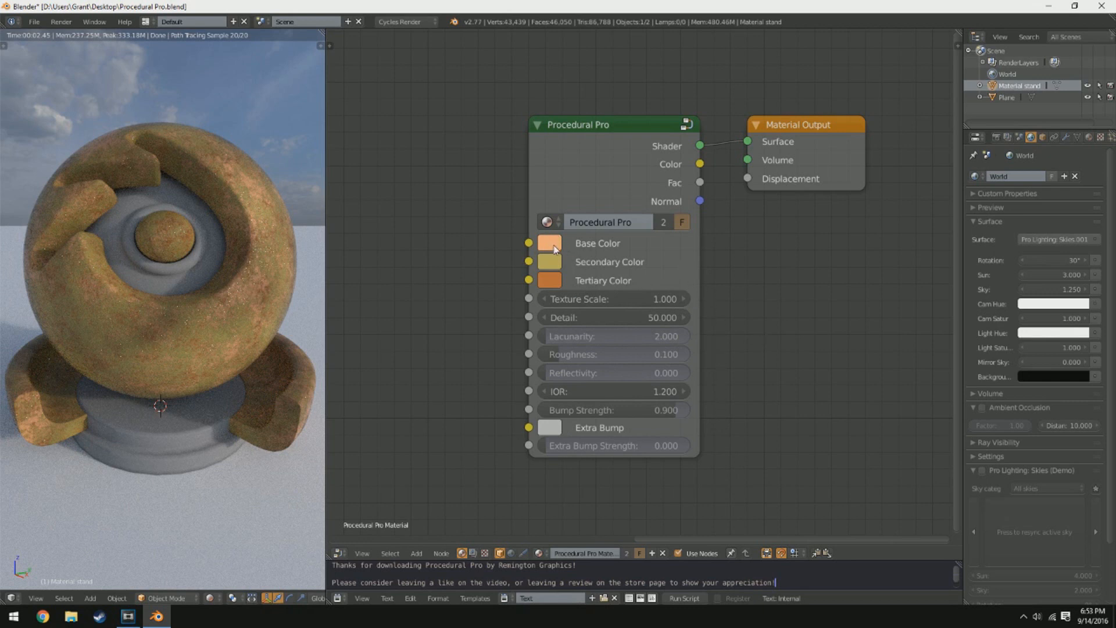
mouse_move(553, 262)
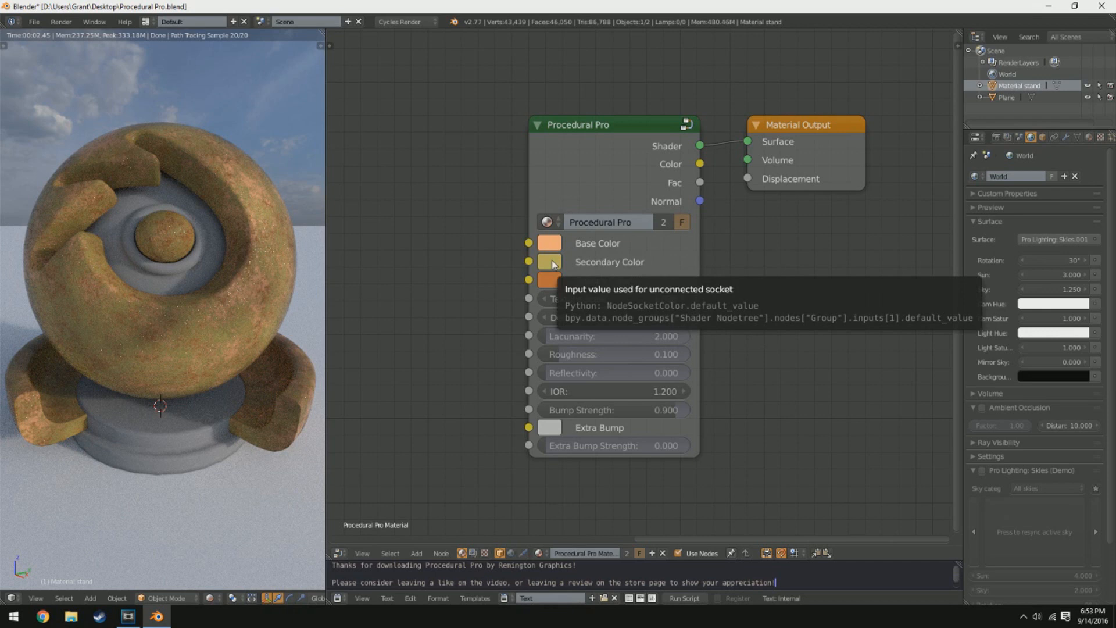
mouse_move(553, 289)
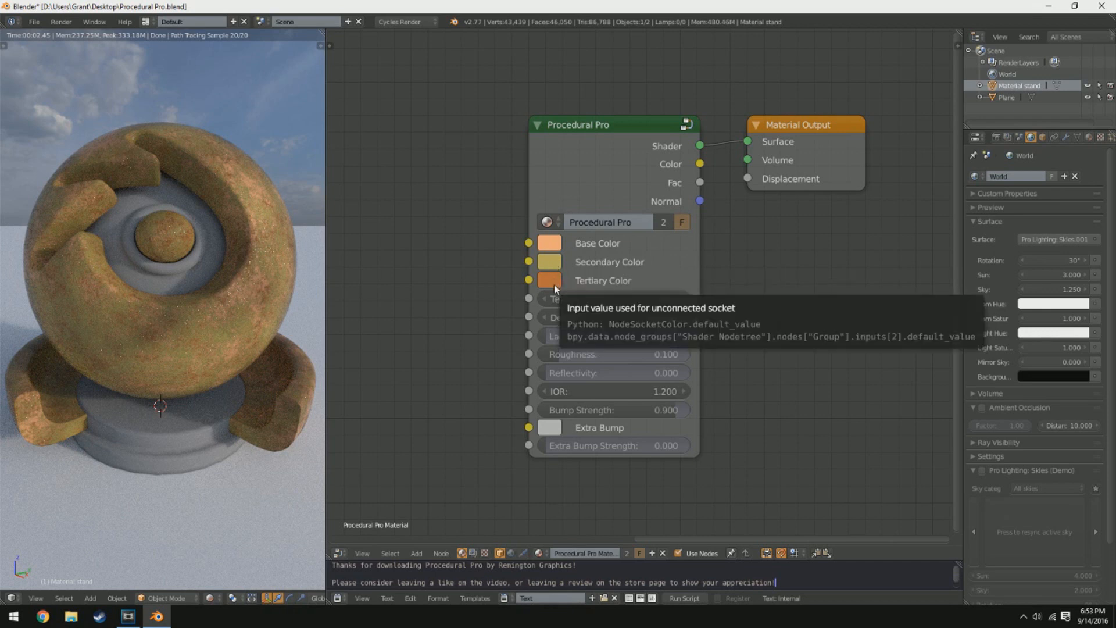
mouse_move(736, 360)
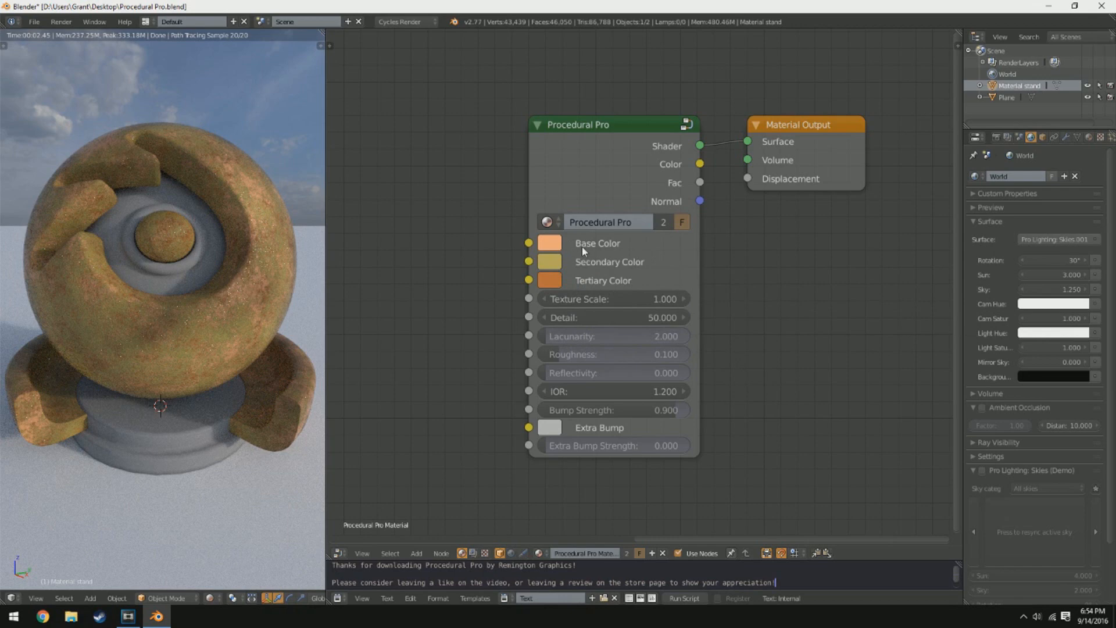
Pick a green in the Base Color swatch before switching to the Image Texture colour feed.
left_click(549, 242)
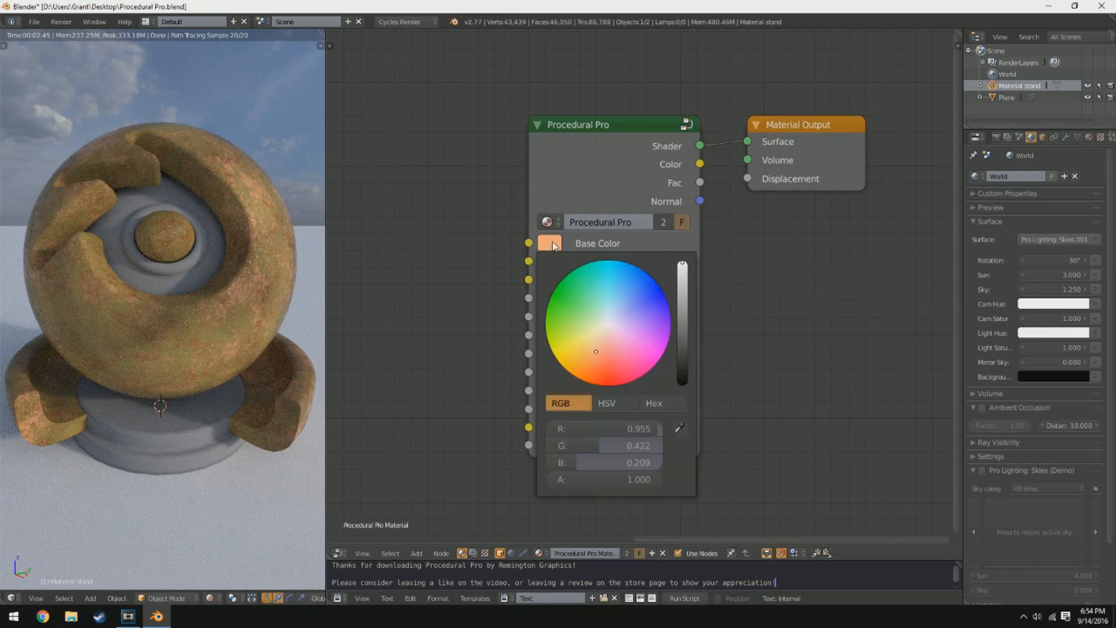
left_click(576, 306)
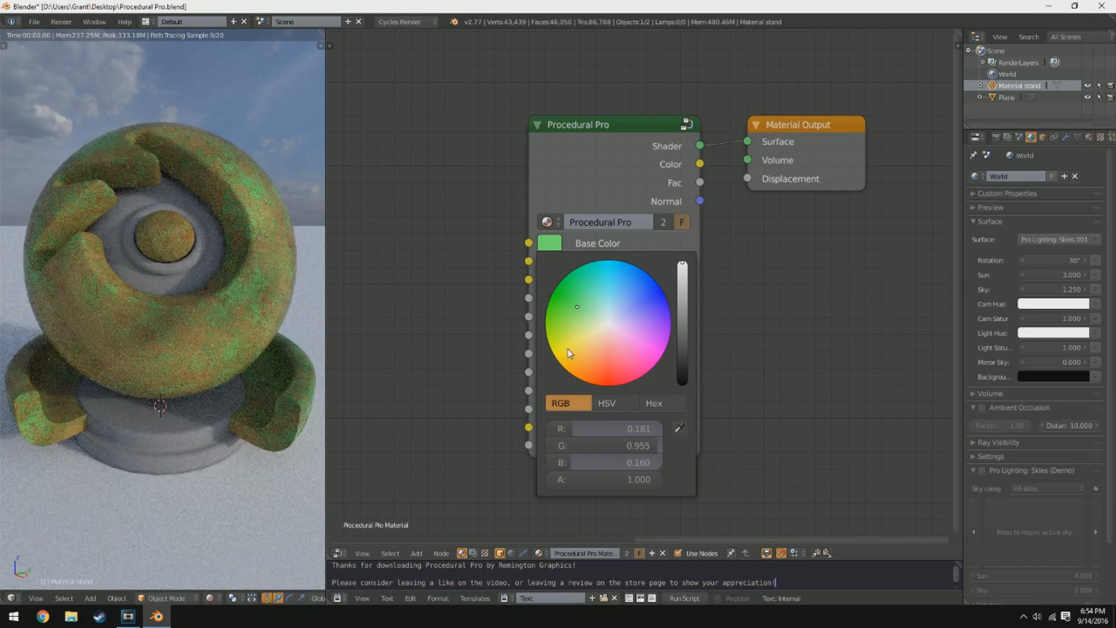
left_click(596, 352)
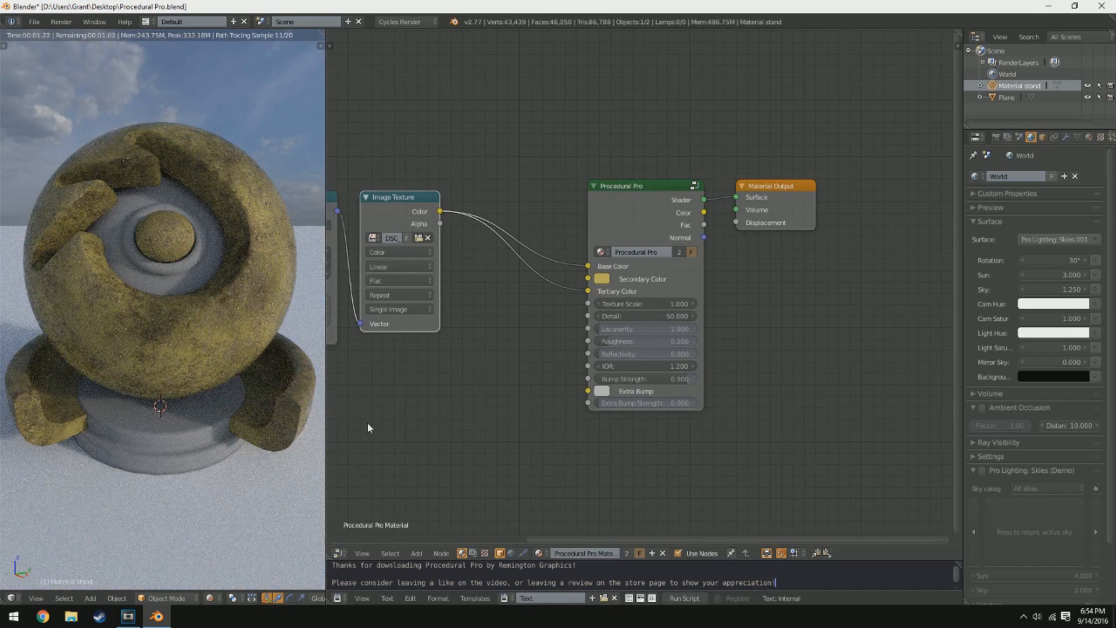
mouse_move(589, 297)
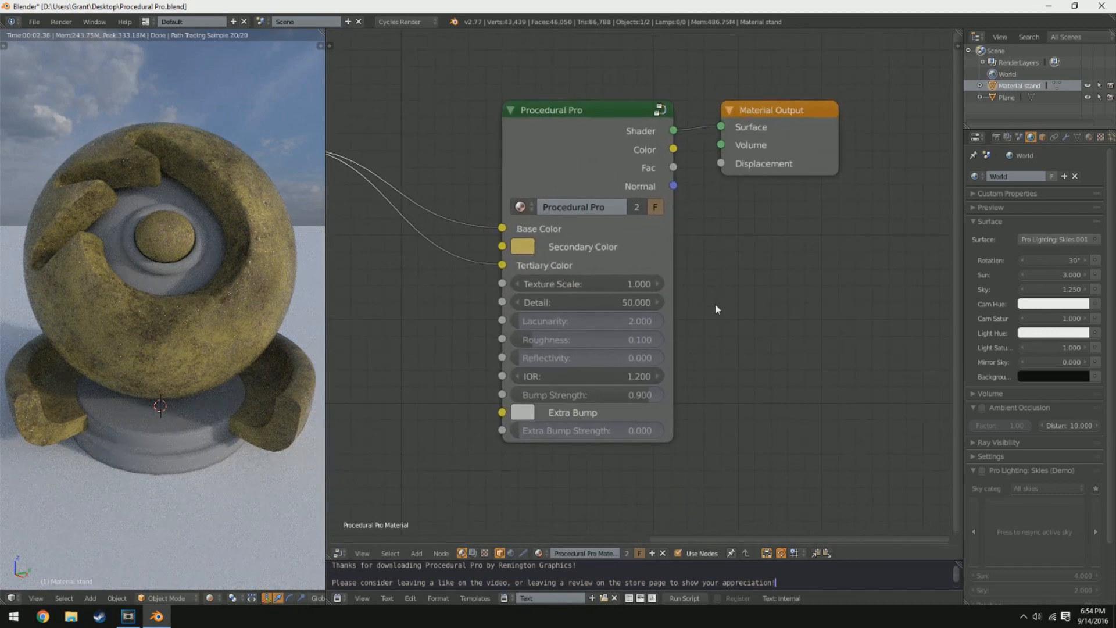
mouse_move(580, 283)
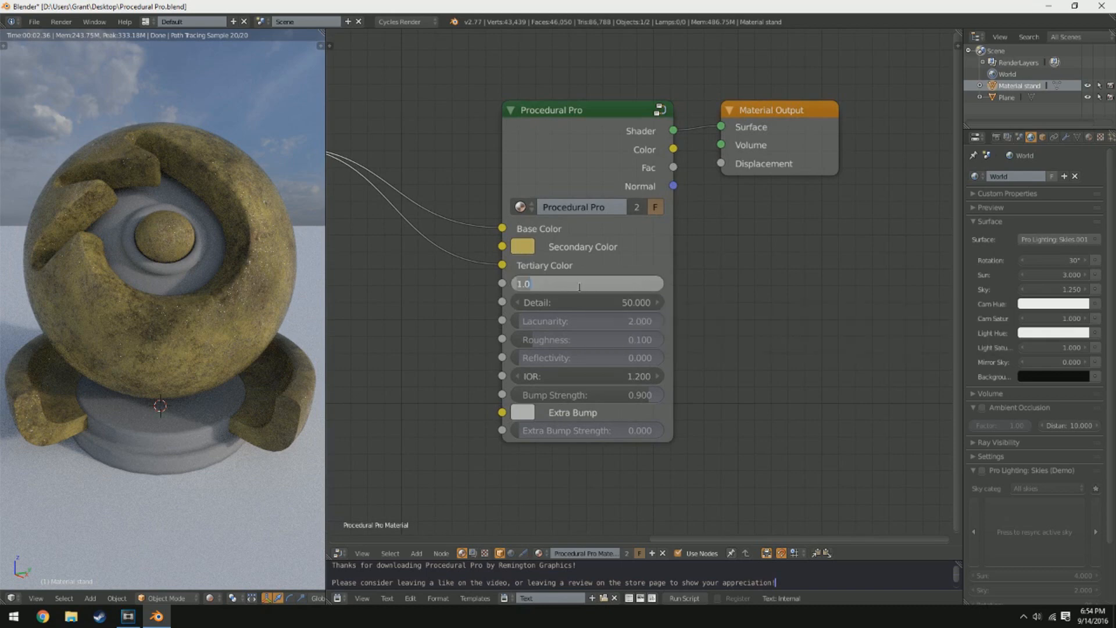
Try Texture Scale 0.1 then 10, and lower Detail from 50 toward 20.
type("0.1")
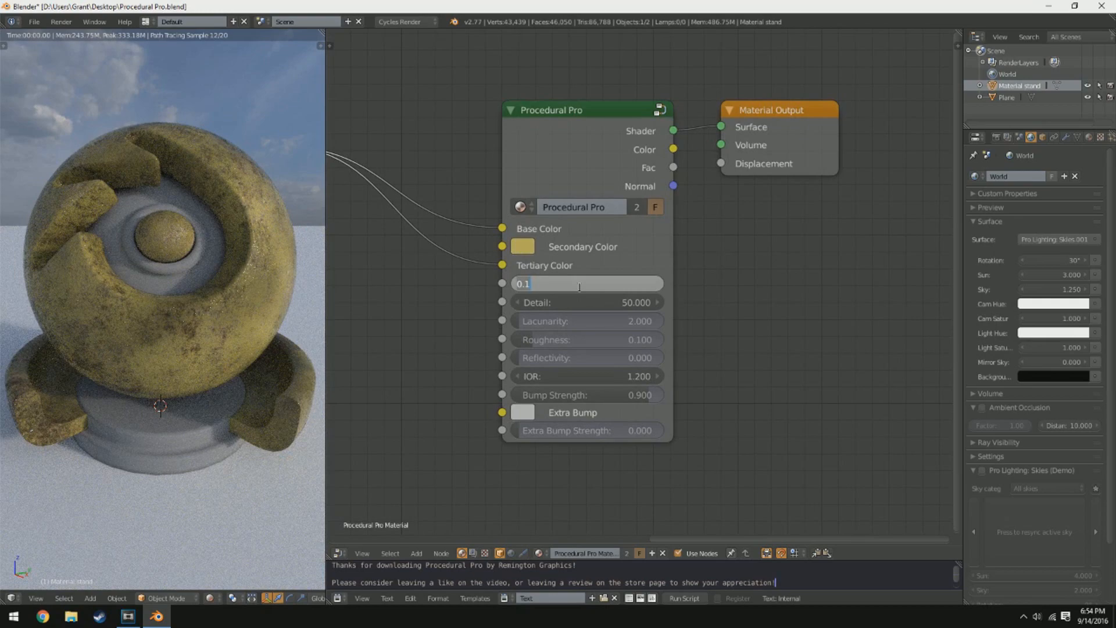
type("10")
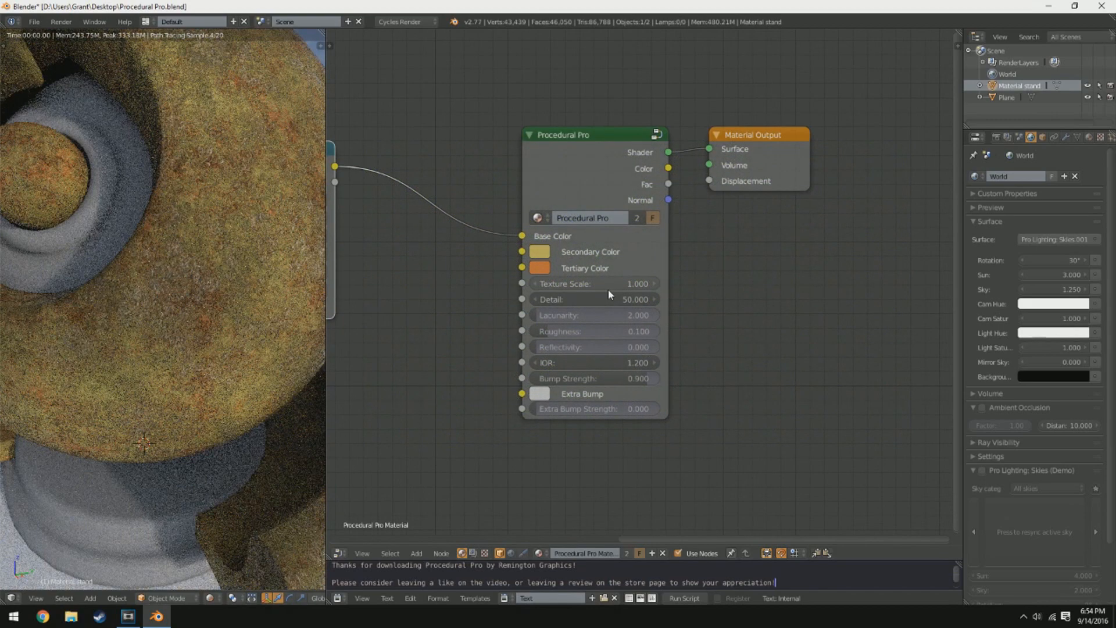
mouse_move(588, 305)
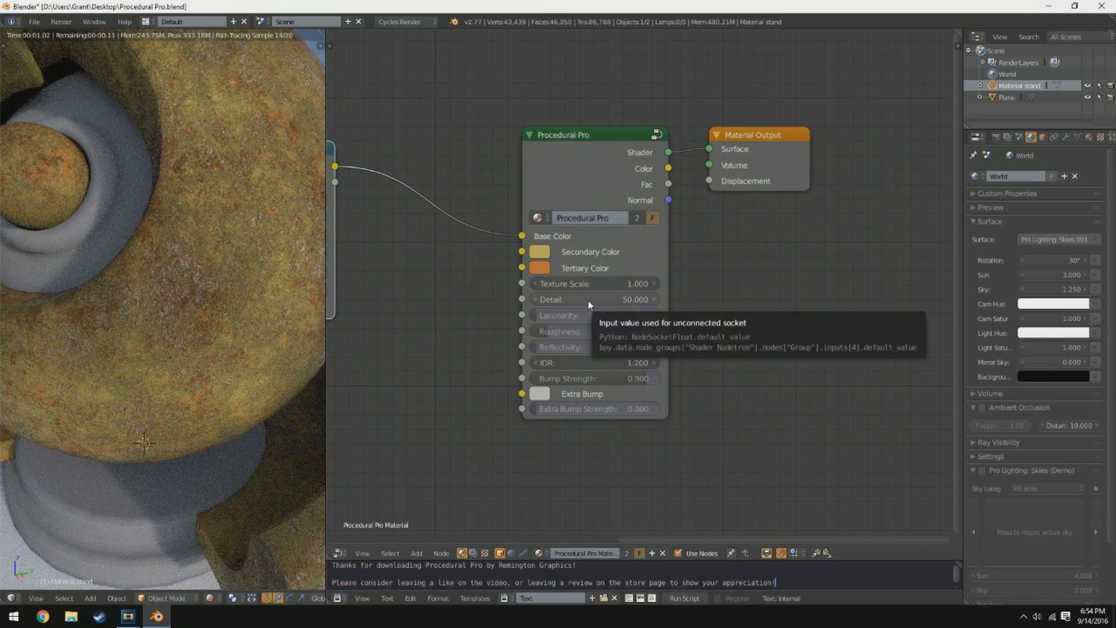
left_click(594, 298)
type("1")
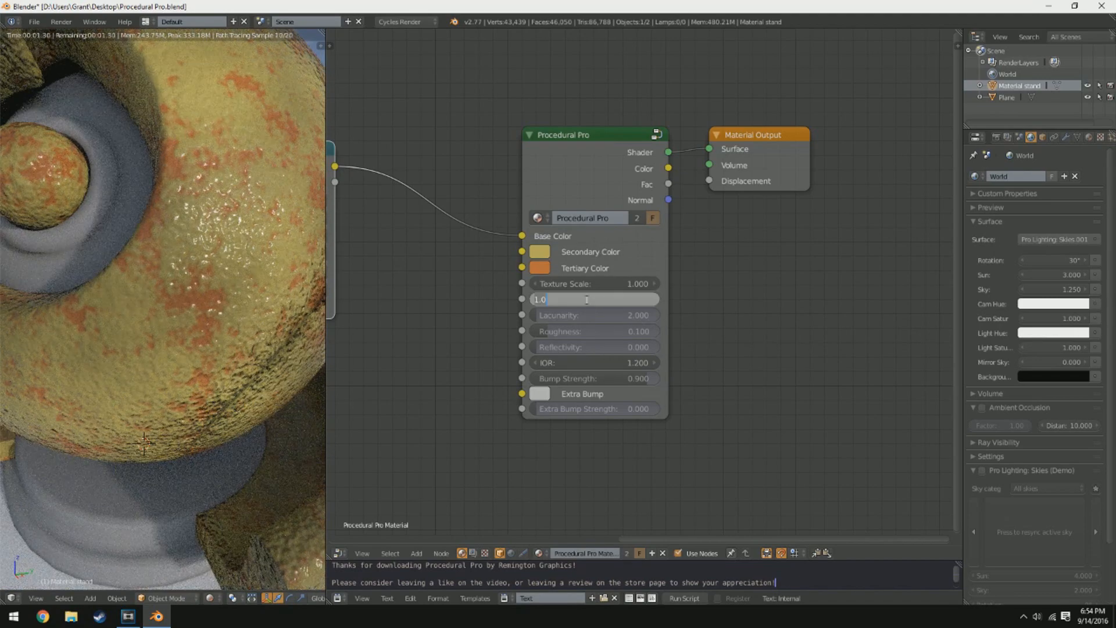
type("2.0")
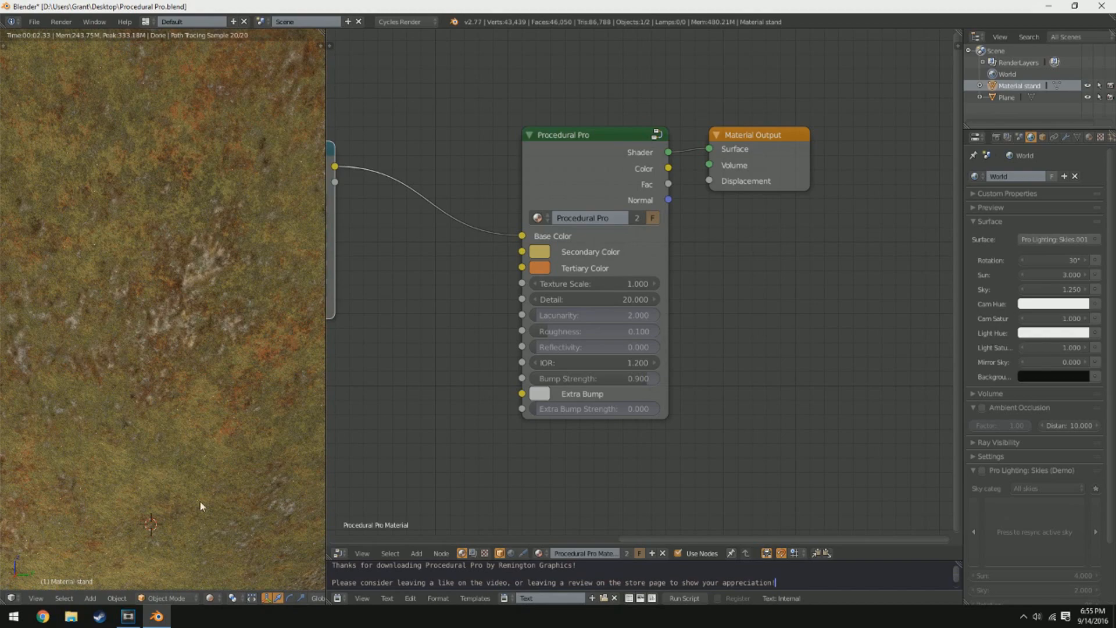
mouse_move(573, 355)
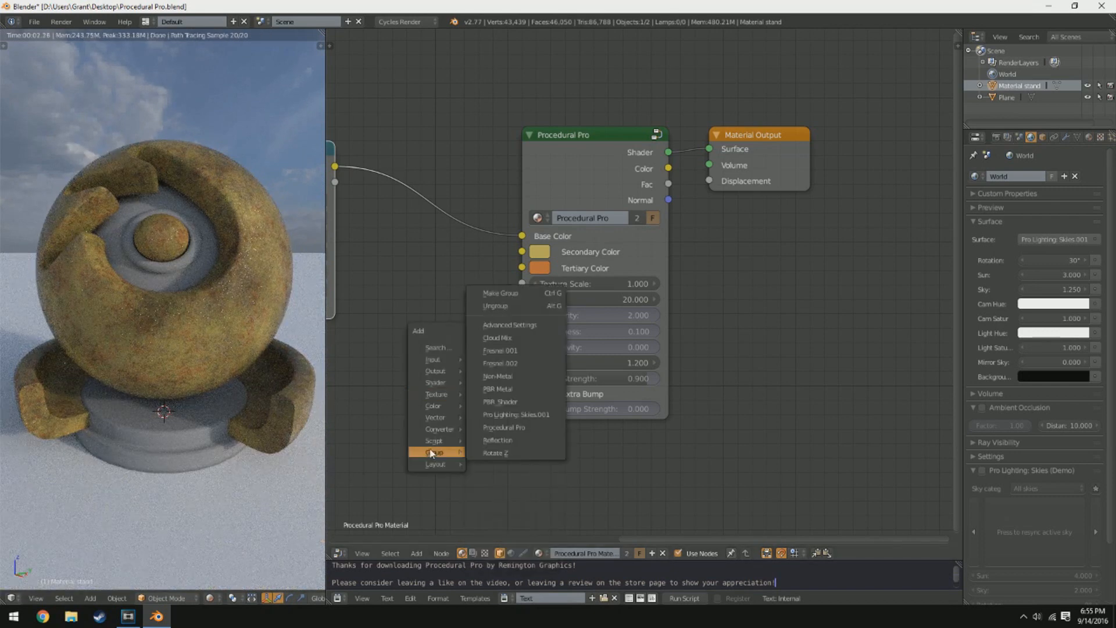
left_click(500, 401)
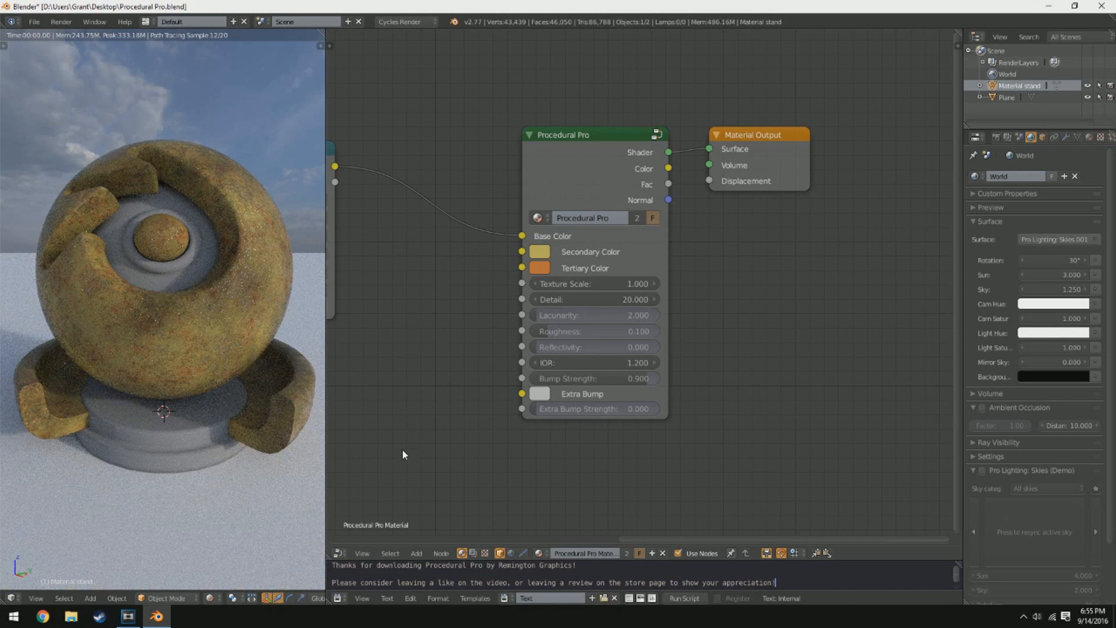
mouse_move(370, 465)
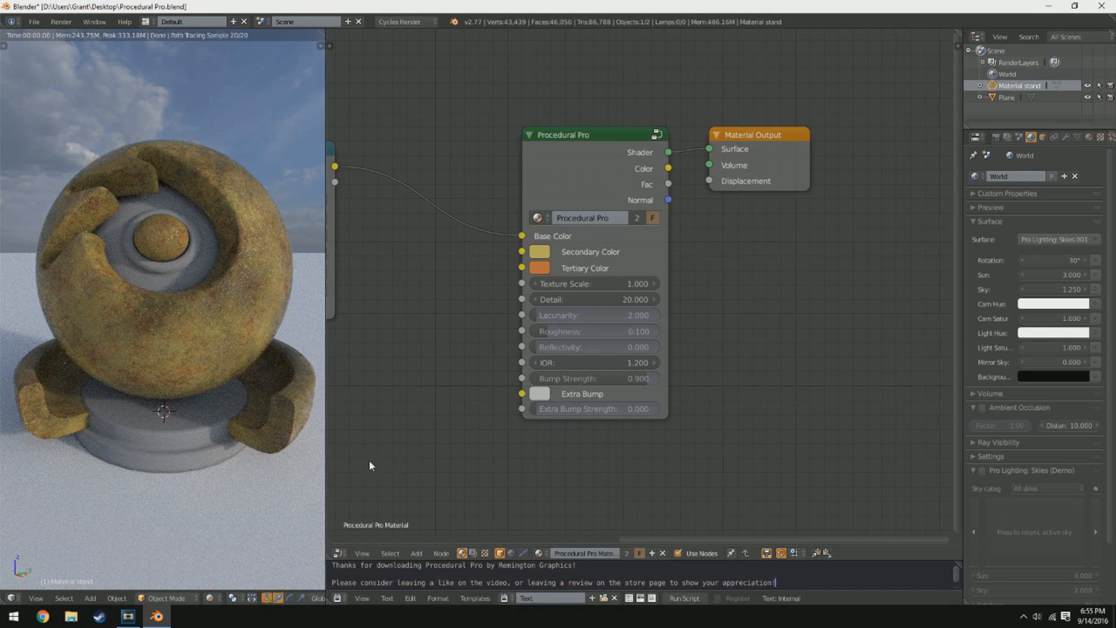
mouse_move(633, 268)
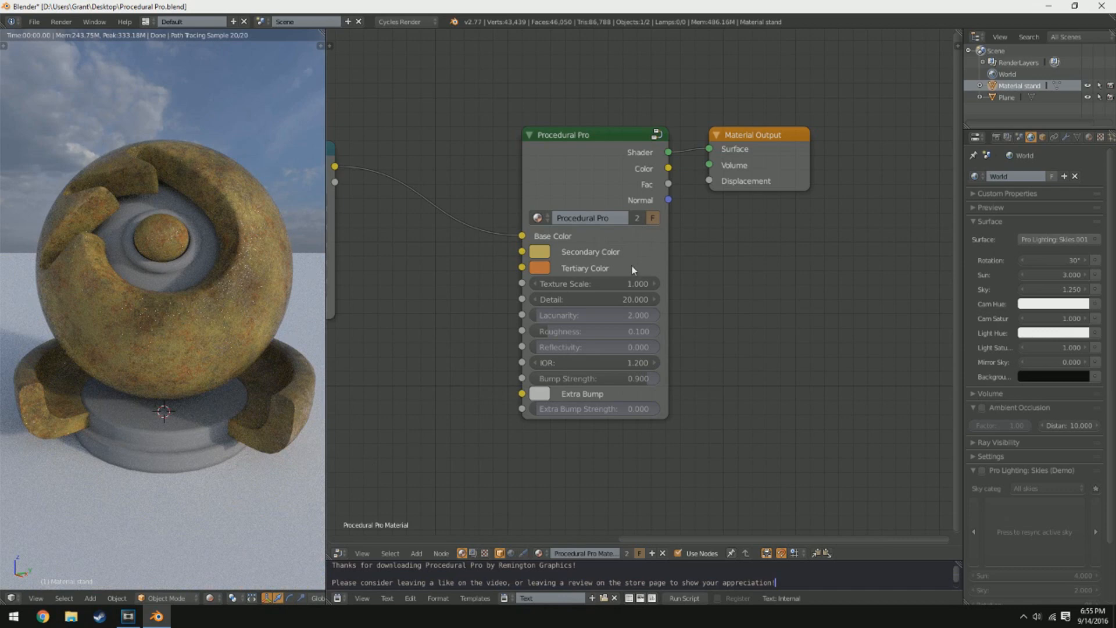
mouse_move(574, 356)
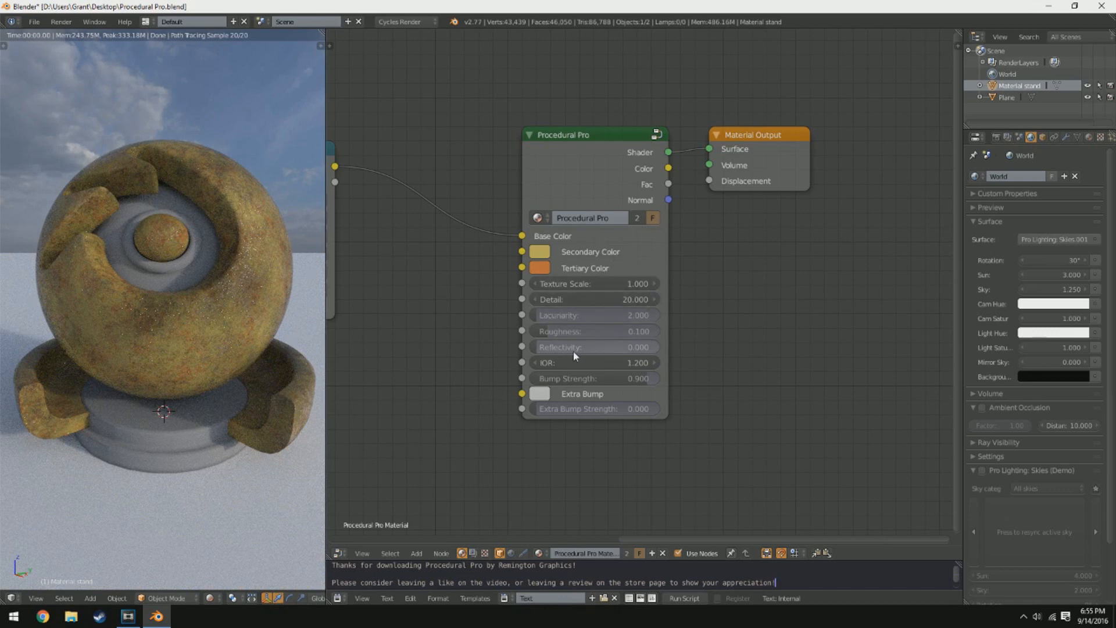
mouse_move(261, 362)
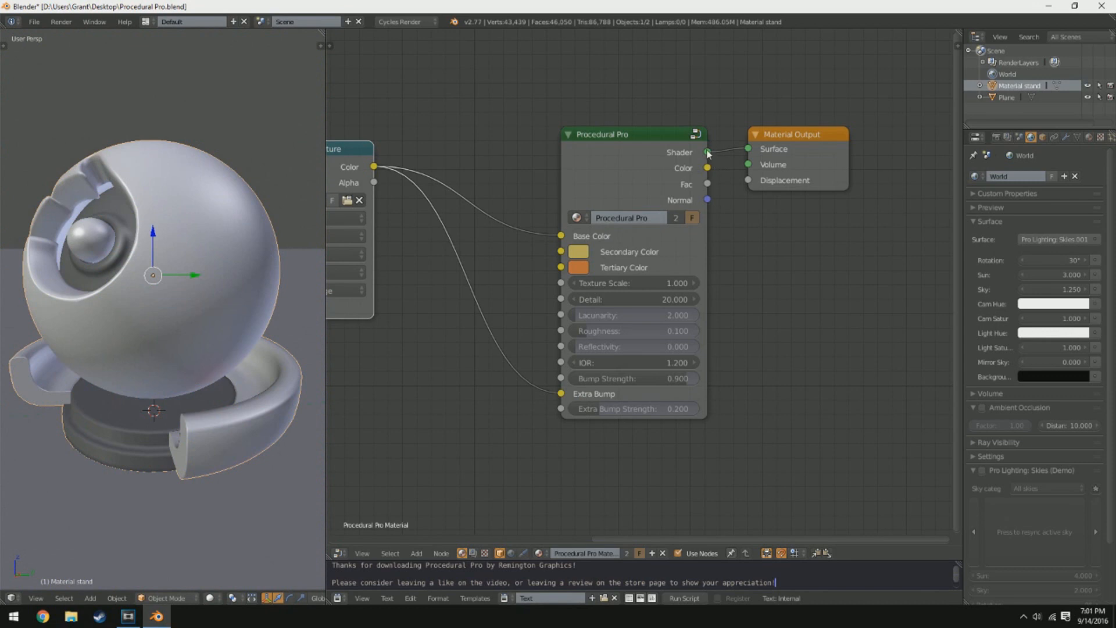
mouse_move(687, 171)
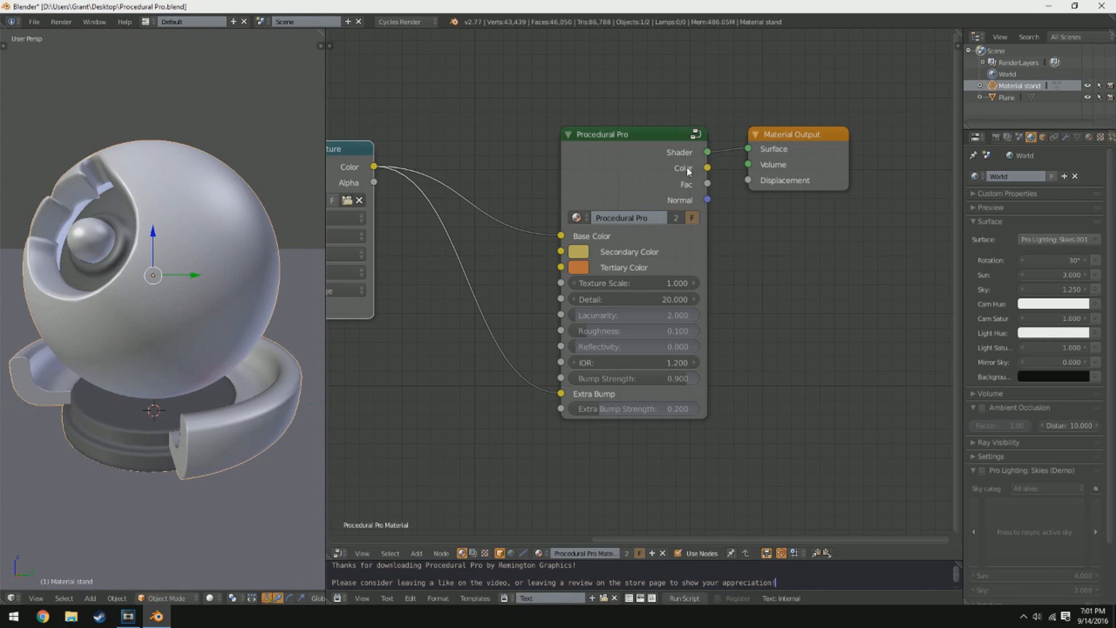
mouse_move(687, 193)
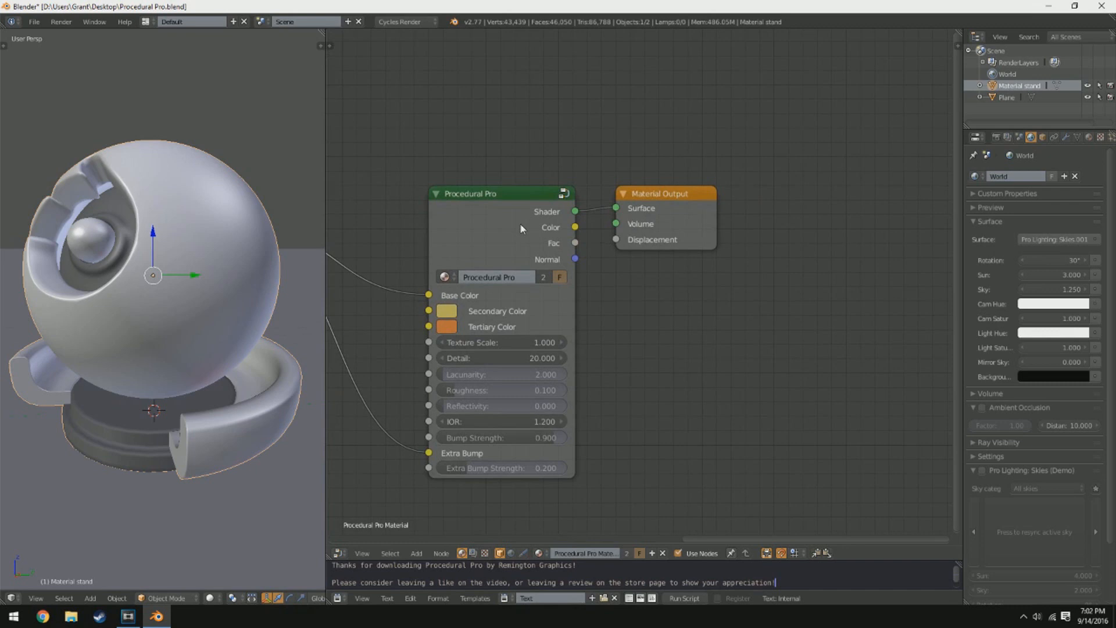
mouse_move(499, 240)
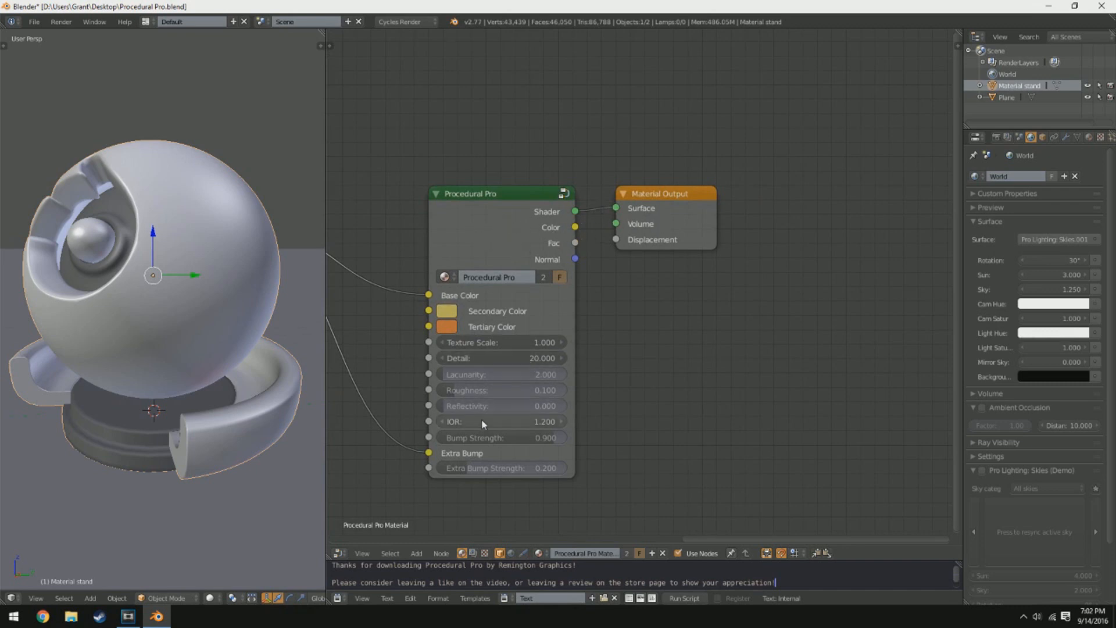
mouse_move(635, 218)
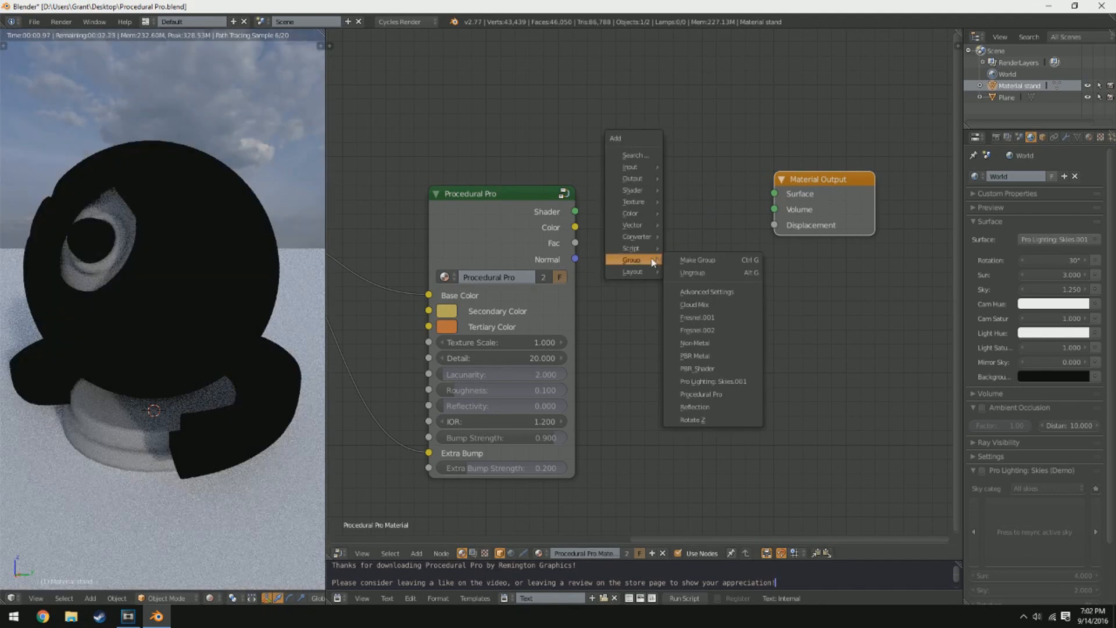
mouse_move(629, 195)
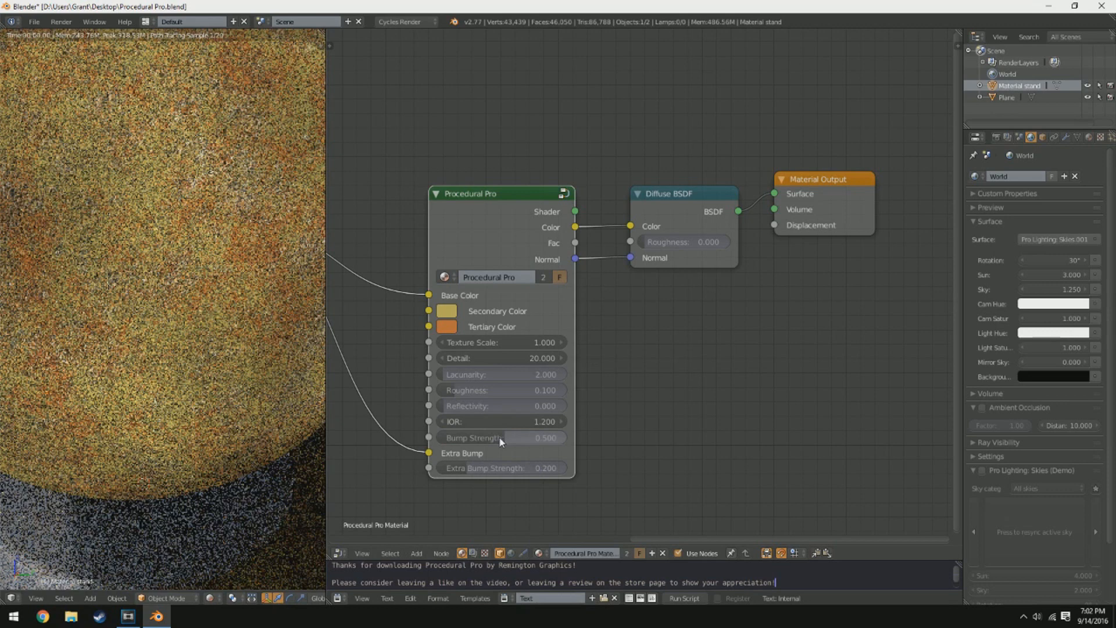
Set the Procedural Pro group's Bump Strength to 1.000.
double_click(500, 437)
type("1.000")
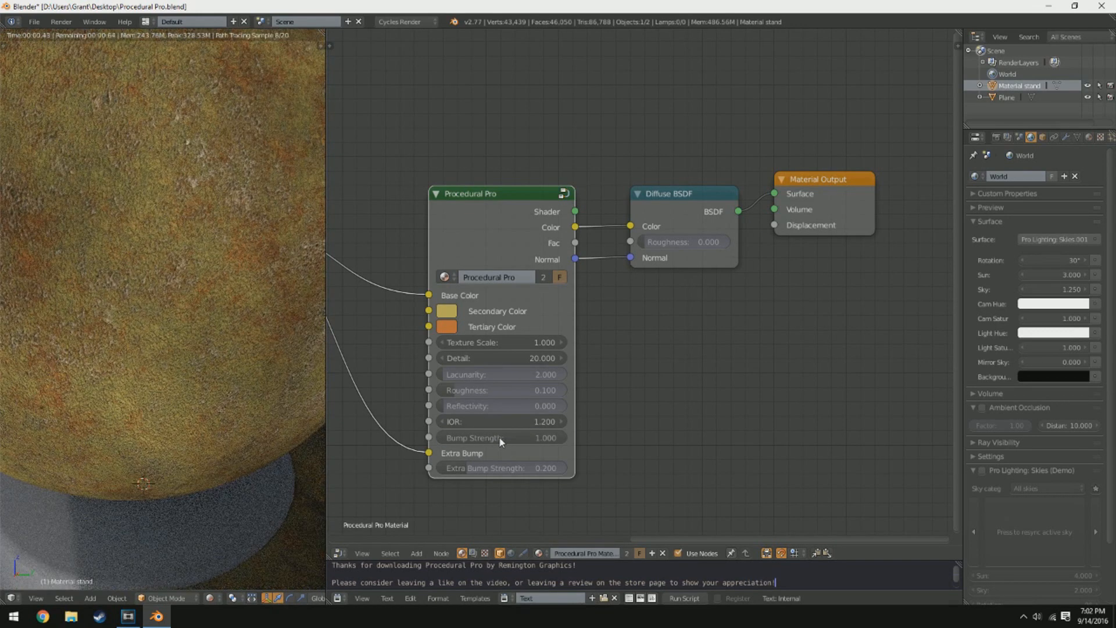
left_click(500, 438)
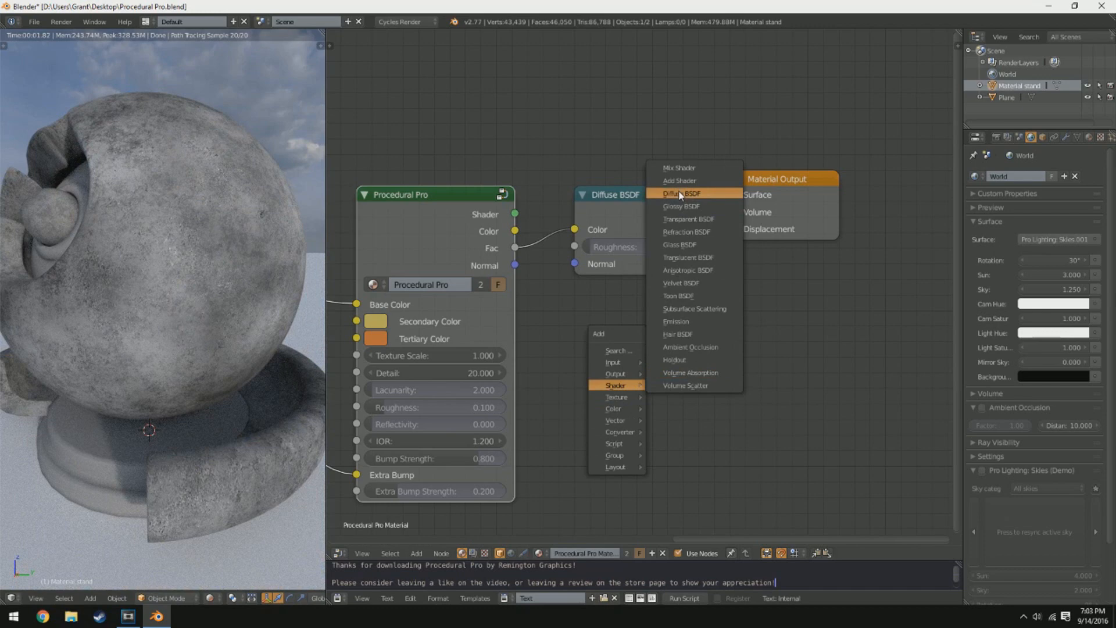
Add a Glossy BSDF and Mix Shader, then adjust the shader colour toward blue.
left_click(680, 207)
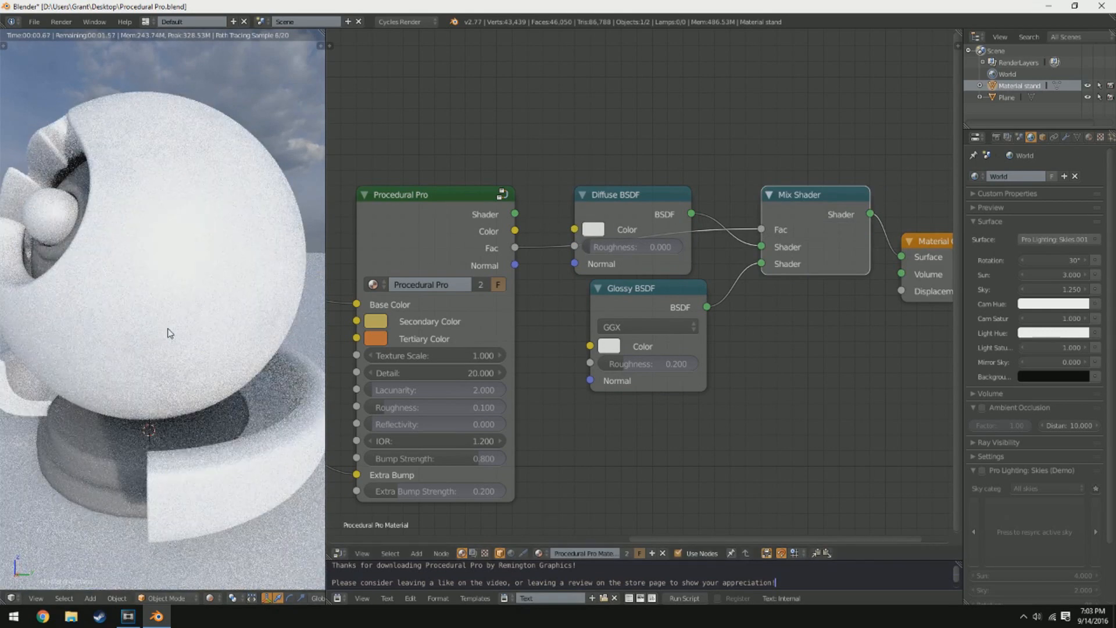
left_click(646, 364)
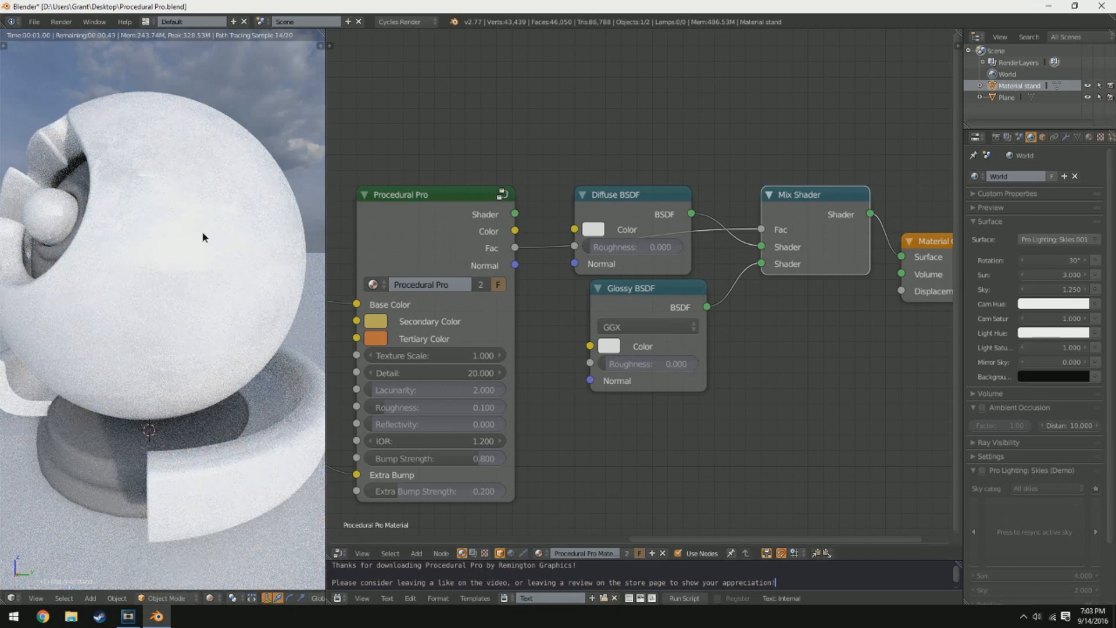
left_click(593, 229)
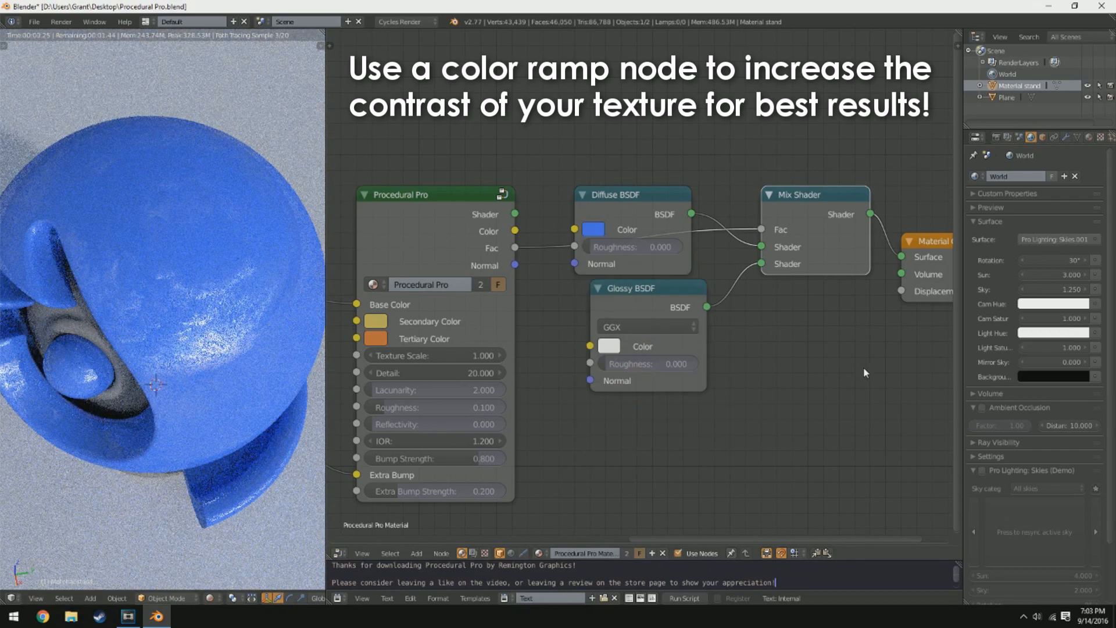
left_click(592, 229)
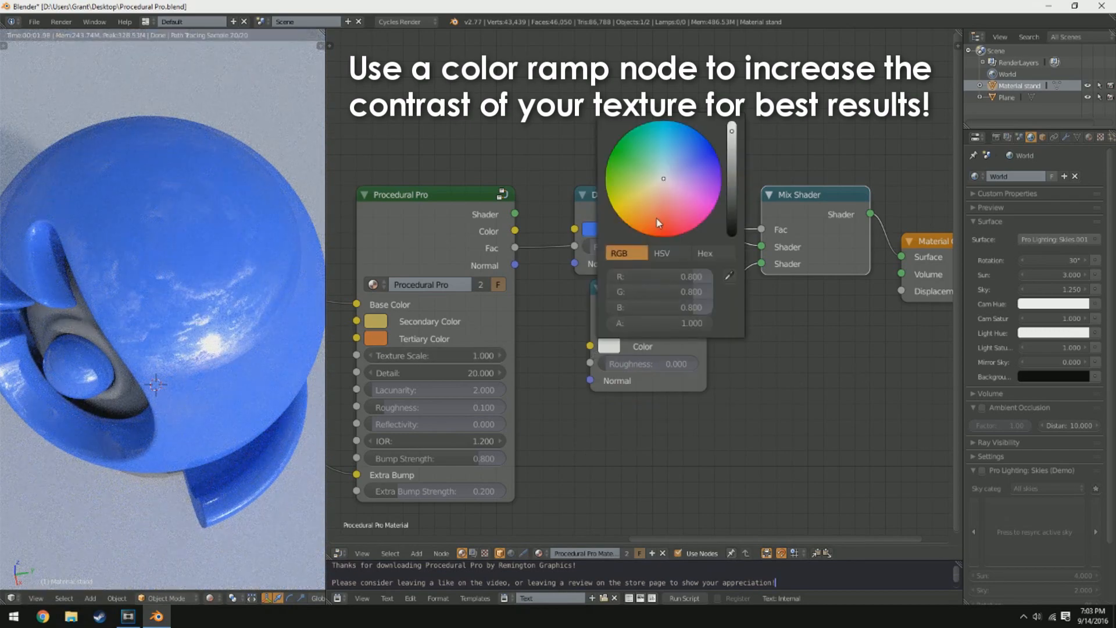